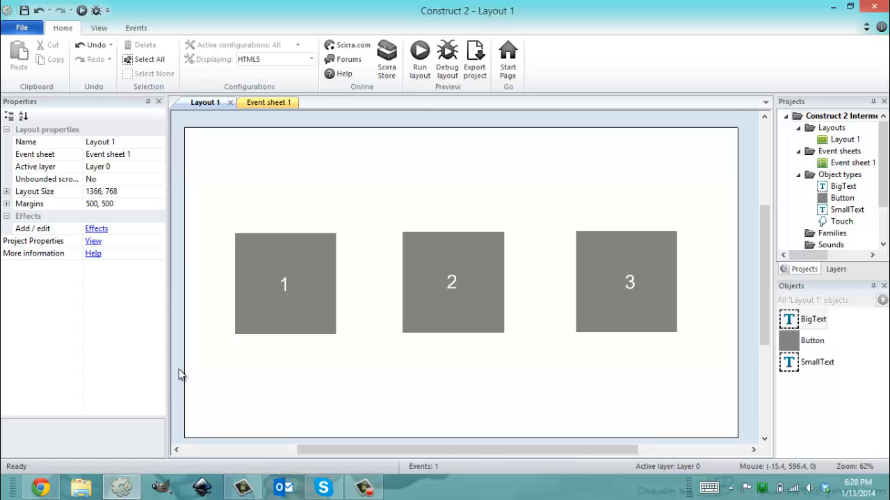
pyautogui.moveTo(197, 344)
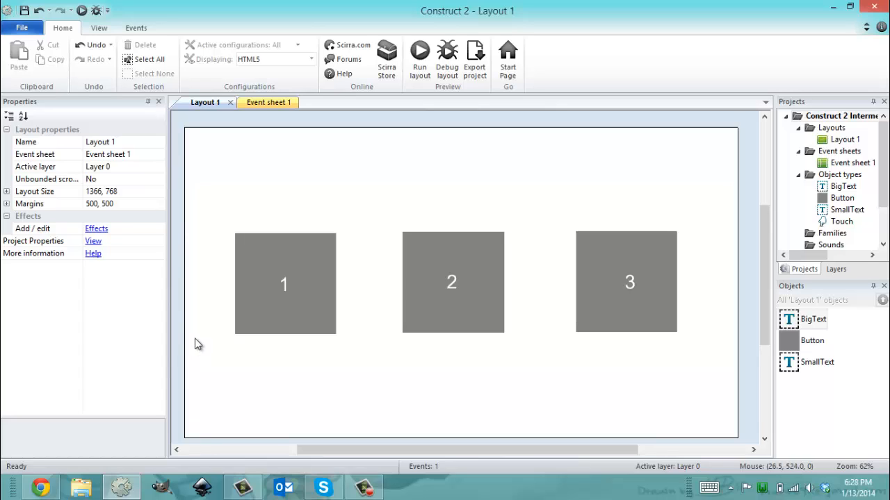
pyautogui.moveTo(76, 202)
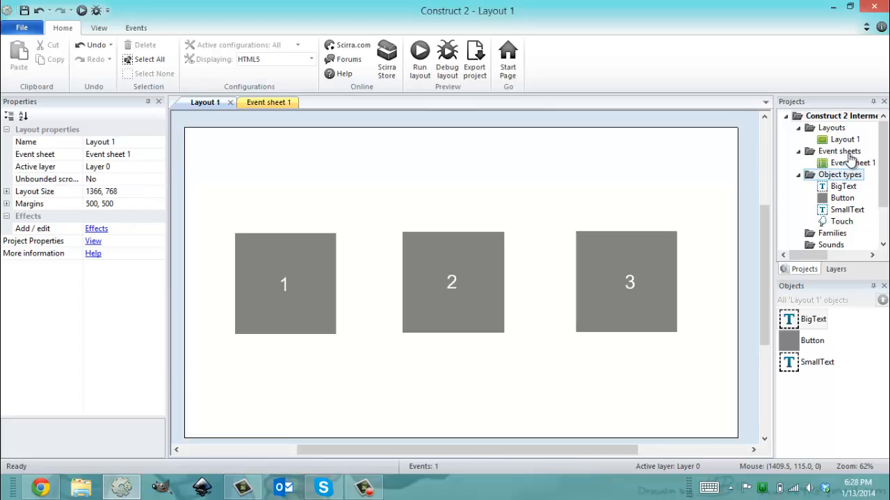
pyautogui.moveTo(749, 155)
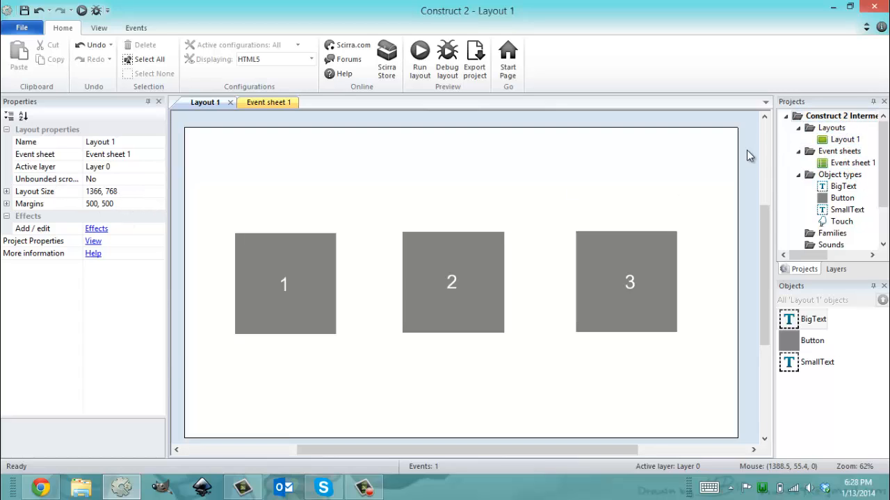
pyautogui.moveTo(263, 256)
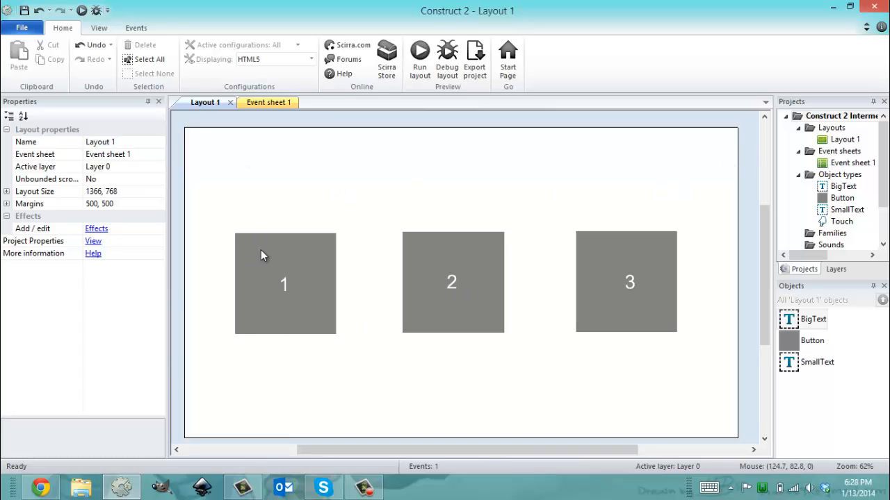
# Step: Inspect the three button sprites and their number labels on Layout 1
pyautogui.click(284, 284)
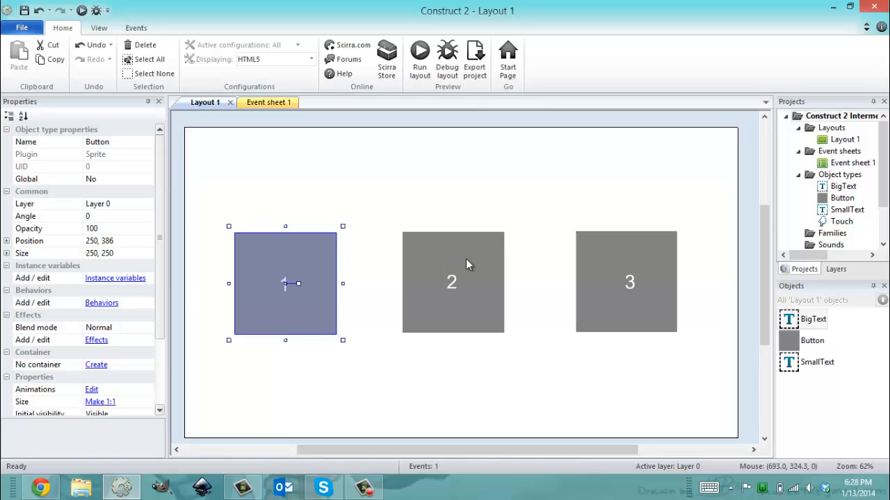
pyautogui.click(452, 281)
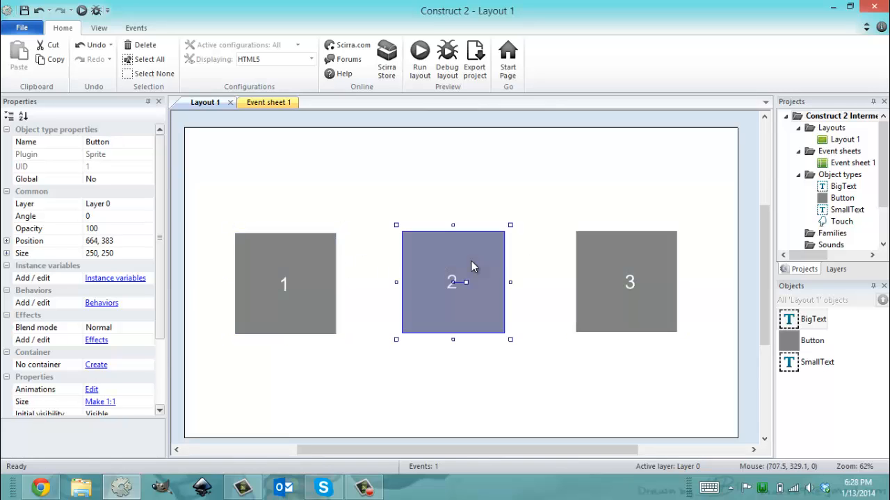
pyautogui.click(284, 283)
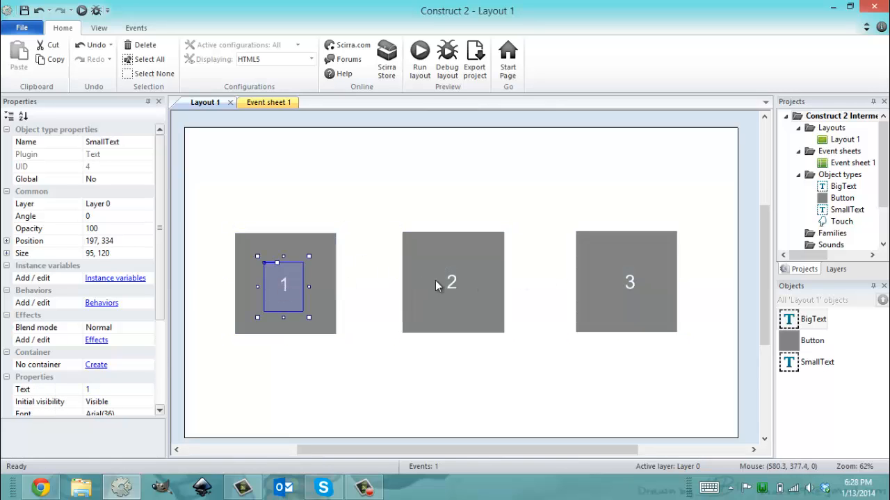
pyautogui.click(628, 282)
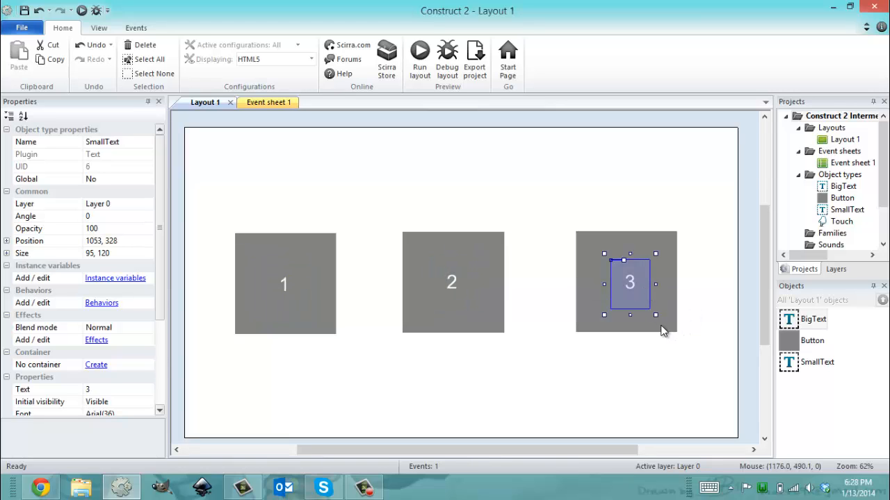
pyautogui.click(450, 174)
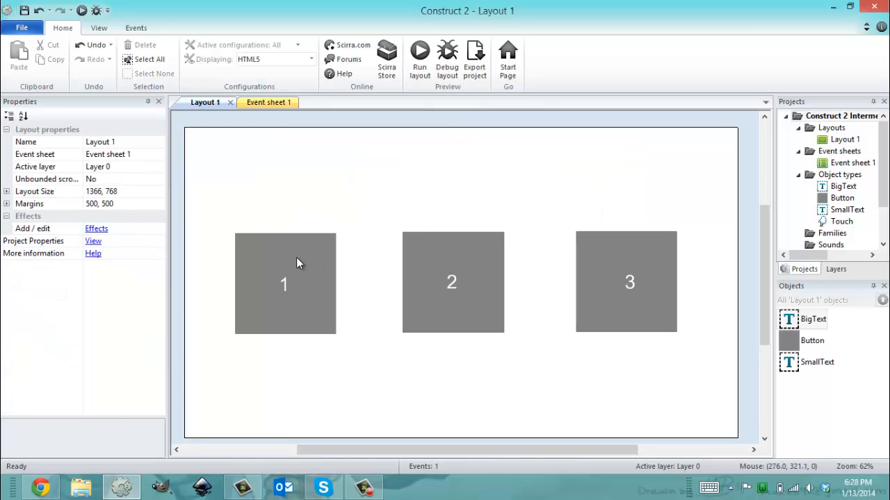
# Step: Leave the layout selection cleared and bring up Event sheet 1
pyautogui.click(285, 284)
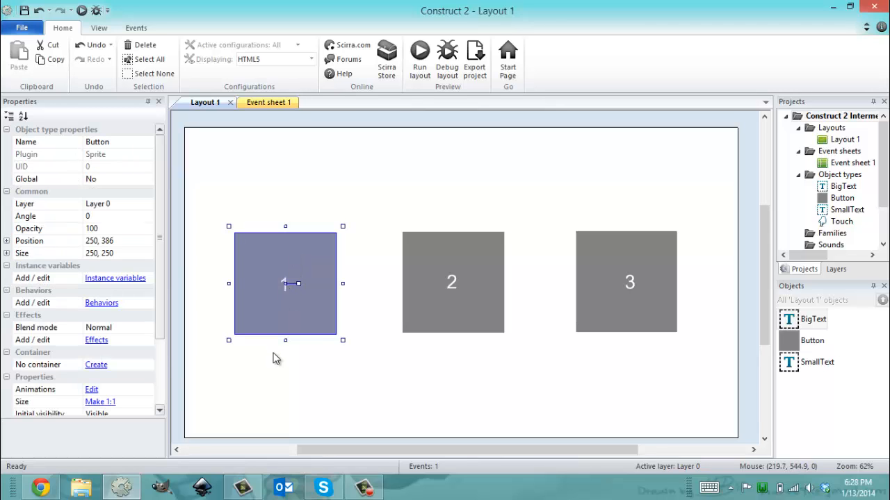
pyautogui.moveTo(262, 328)
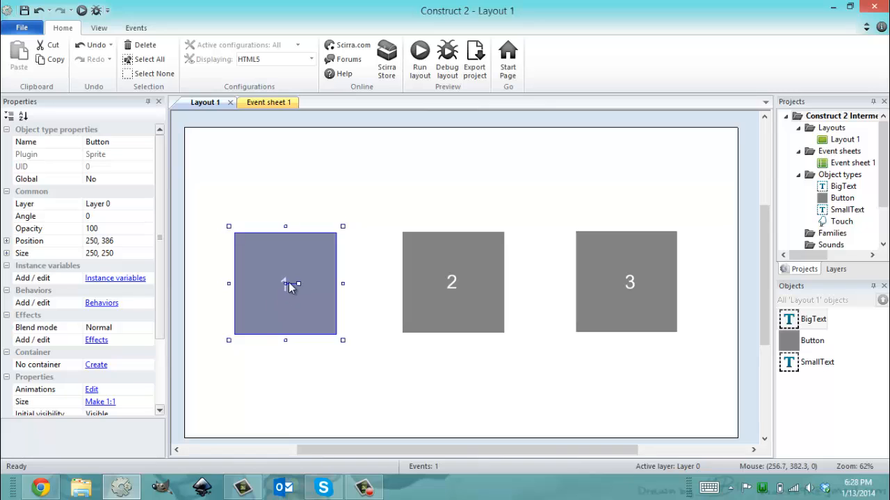
pyautogui.moveTo(244, 256)
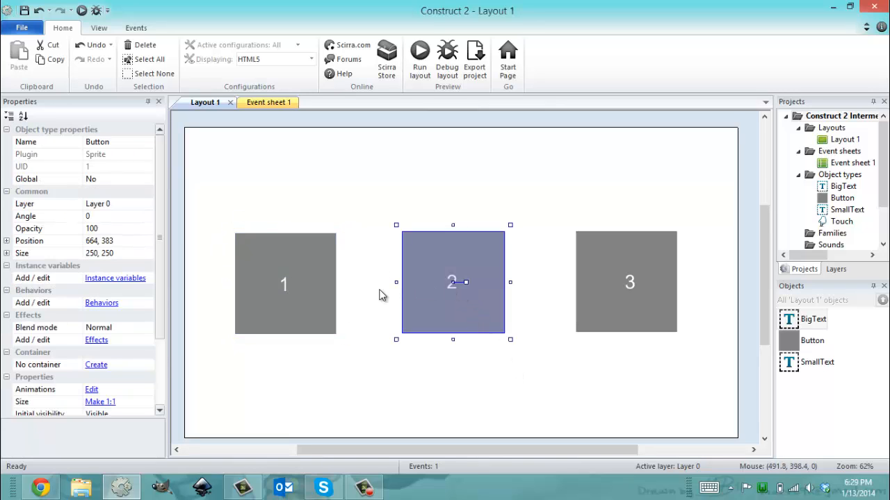
pyautogui.click(568, 292)
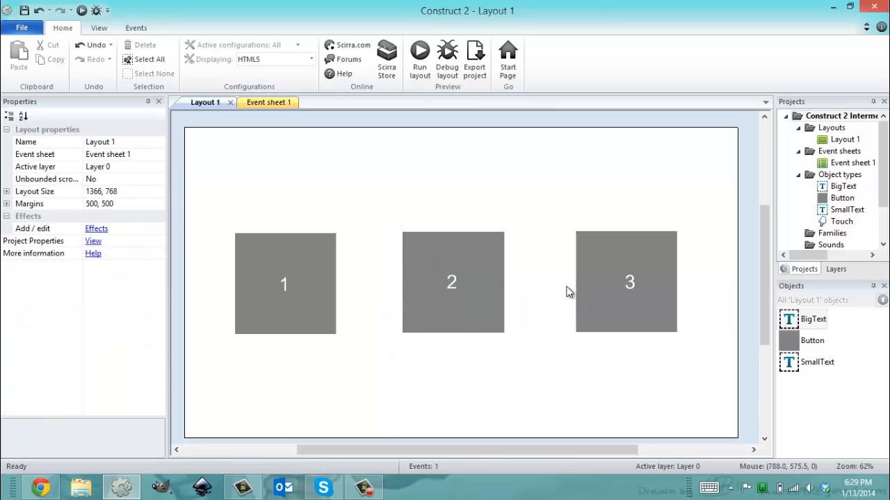
pyautogui.click(626, 281)
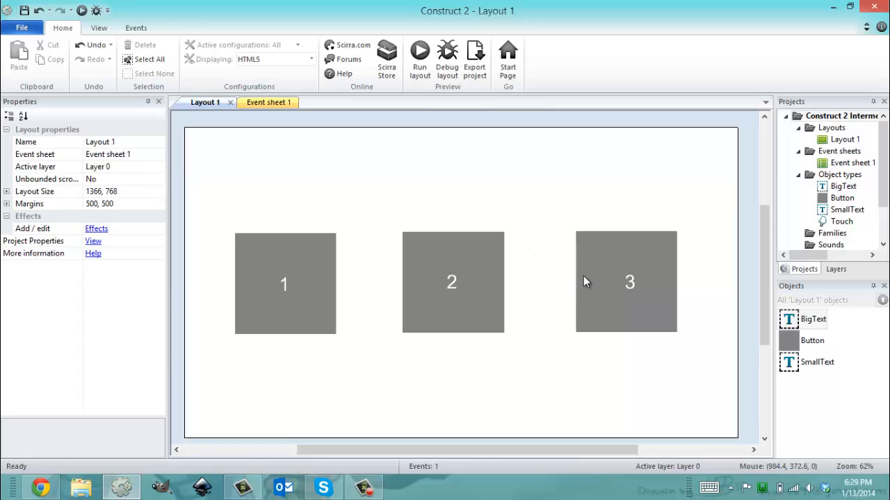
pyautogui.moveTo(253, 192)
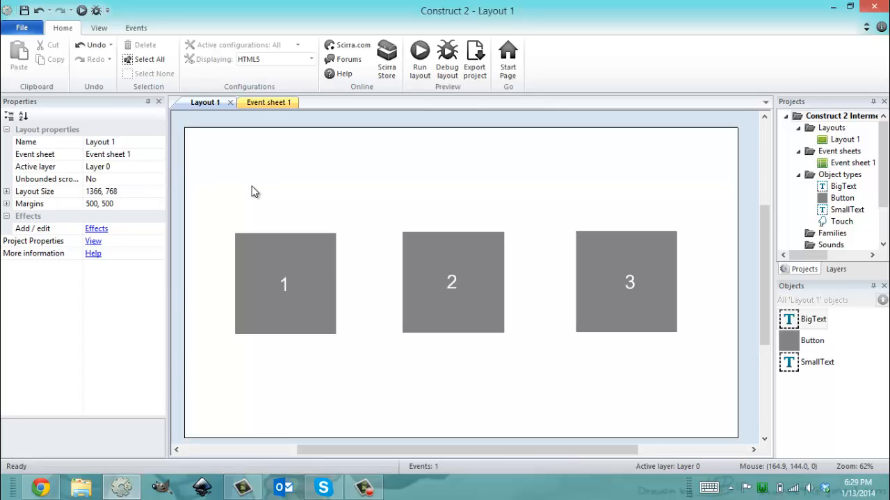
pyautogui.click(267, 102)
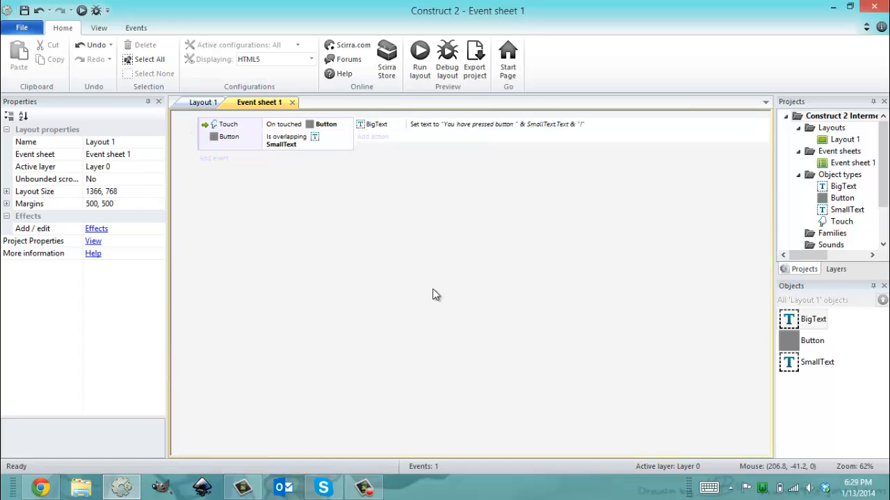
pyautogui.moveTo(270, 130)
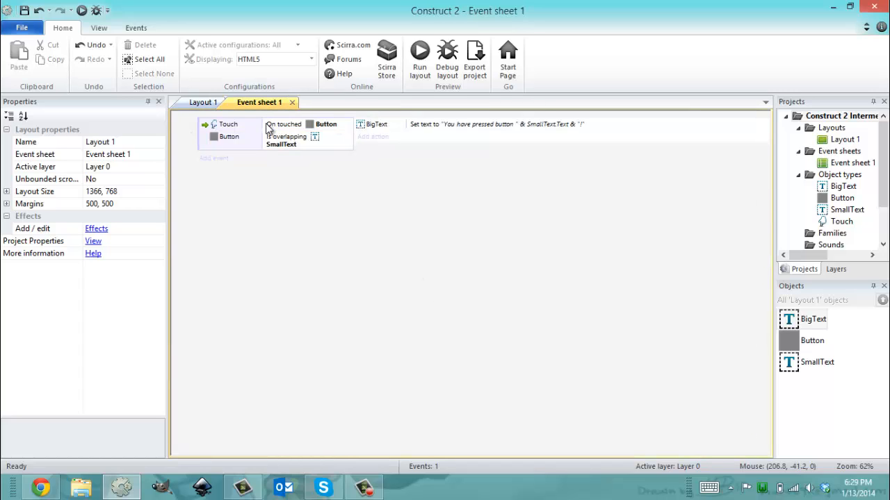
# Step: Walk through the event's On touched Button and Is overlapping SmallText conditions
pyautogui.click(285, 136)
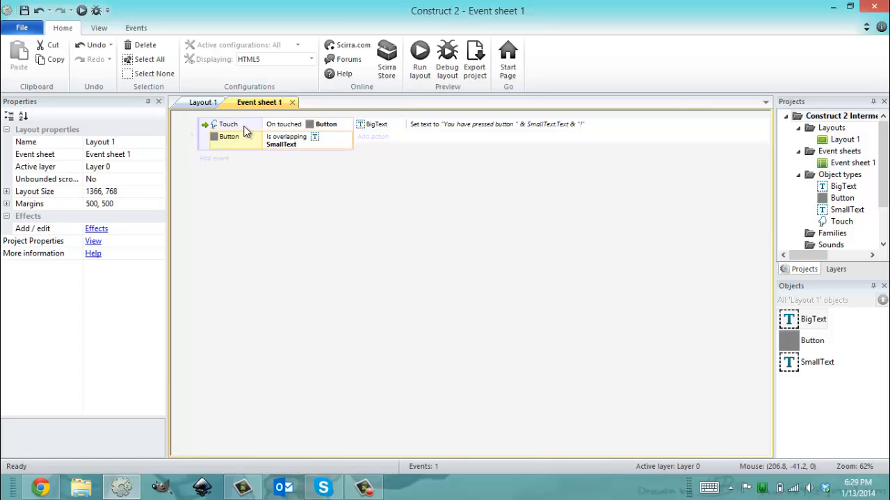
pyautogui.moveTo(247, 143)
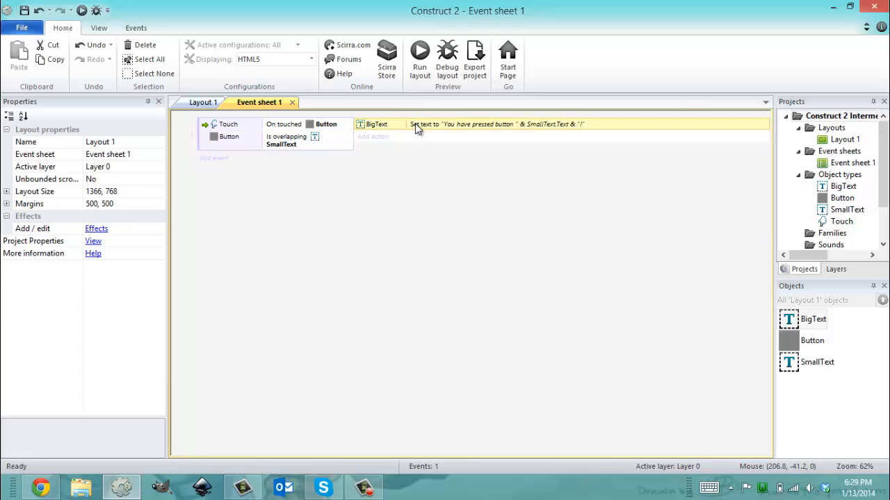
pyautogui.moveTo(212, 136)
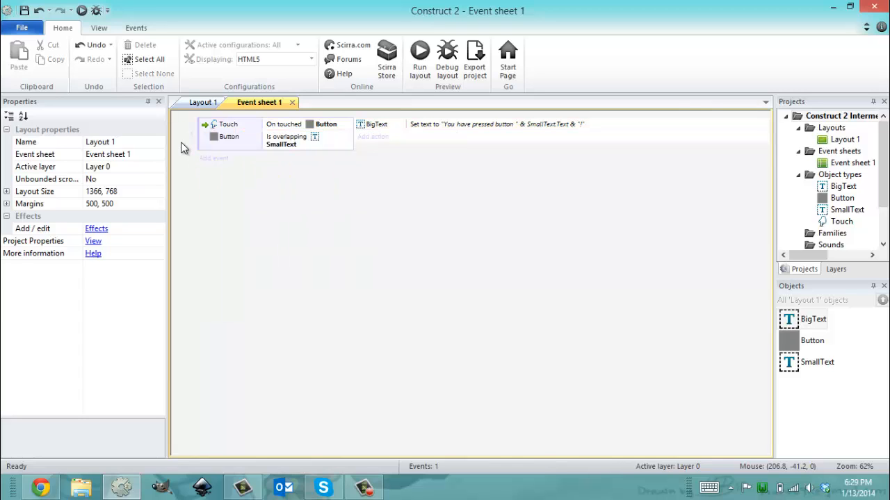
pyautogui.click(284, 124)
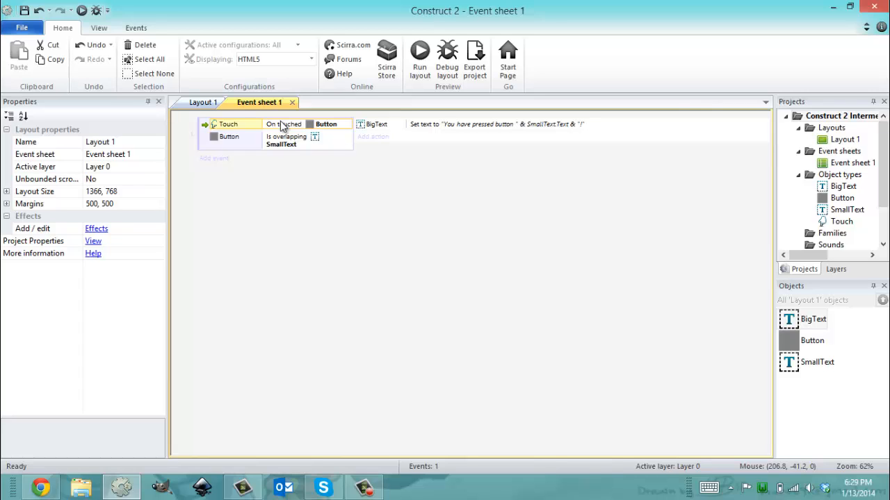
pyautogui.click(285, 141)
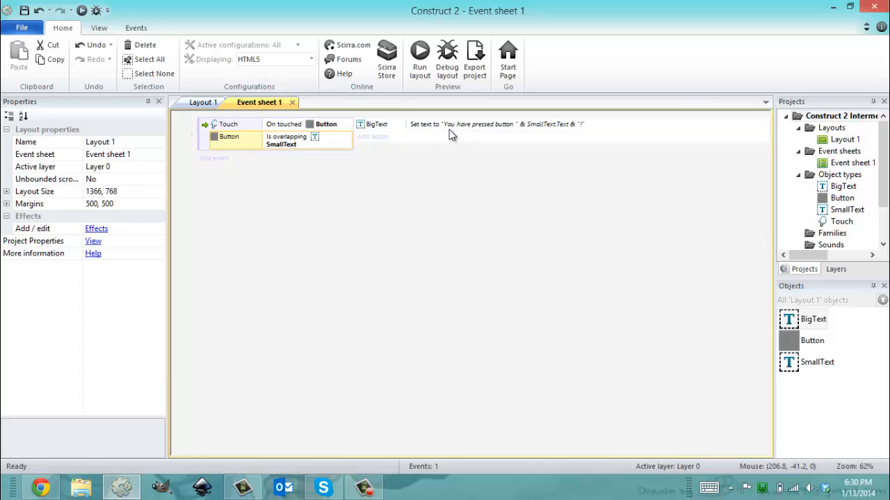
pyautogui.doubleClick(424, 123)
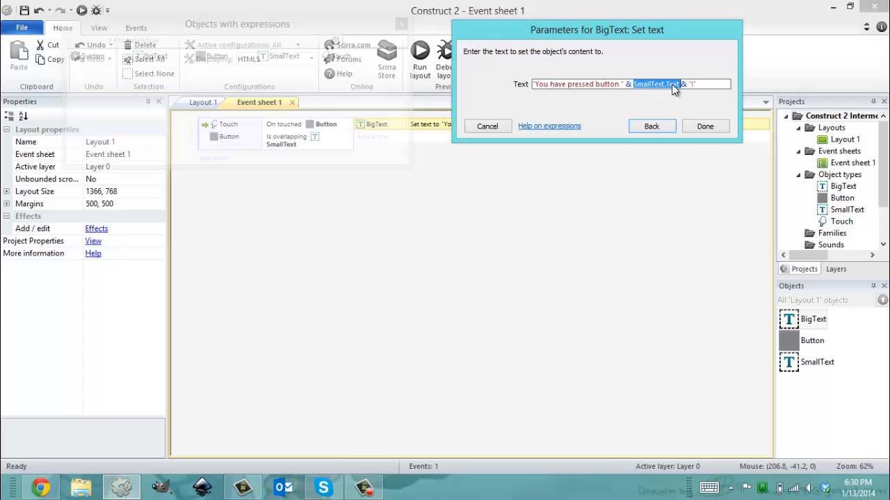
pyautogui.click(705, 125)
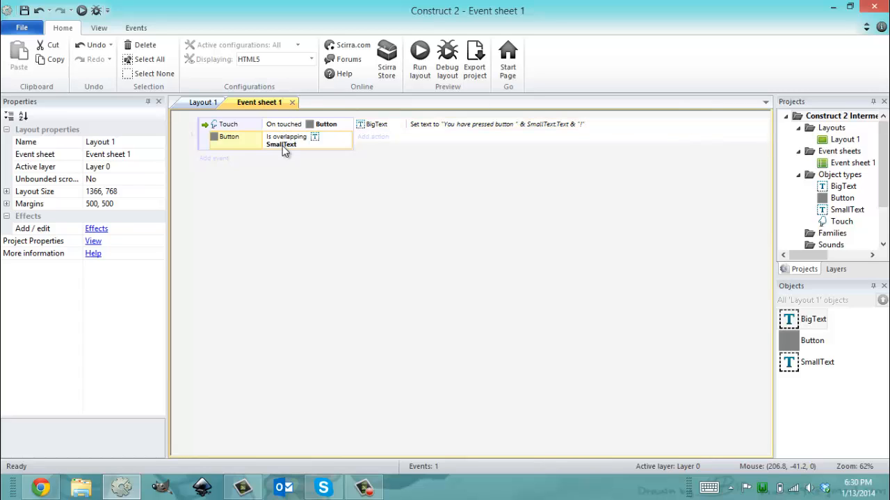
pyautogui.moveTo(542, 124)
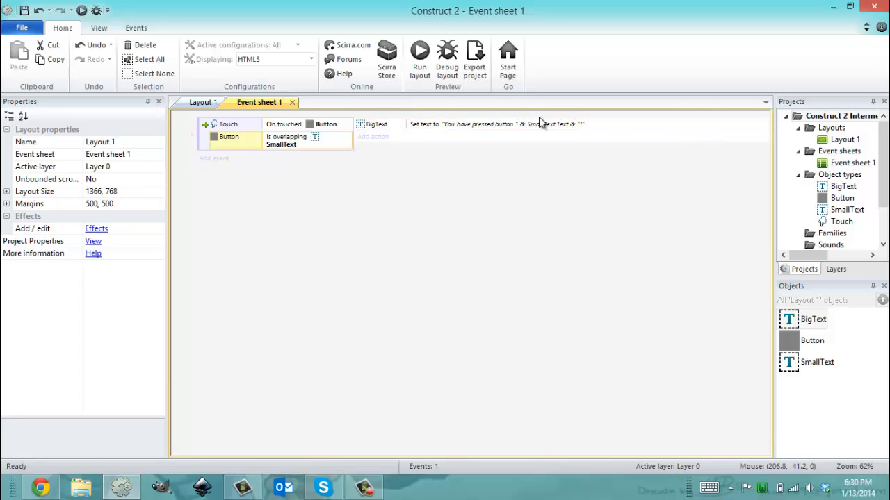
pyautogui.moveTo(545, 128)
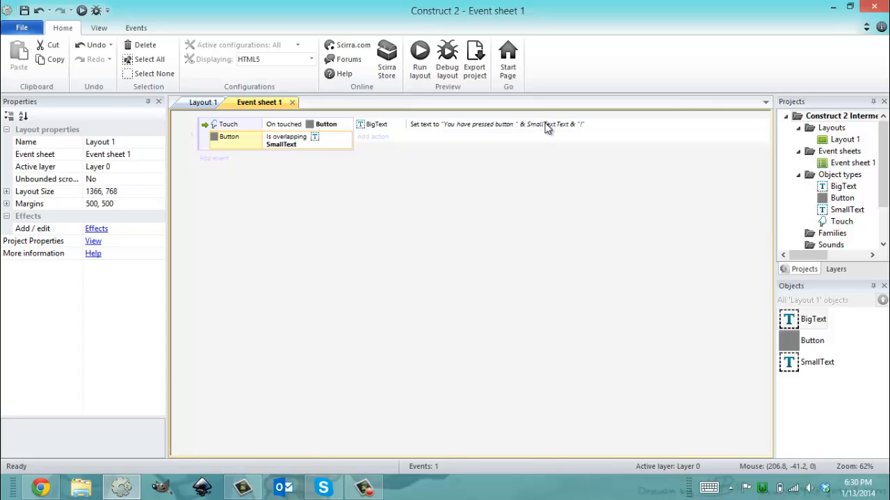
pyautogui.moveTo(568, 128)
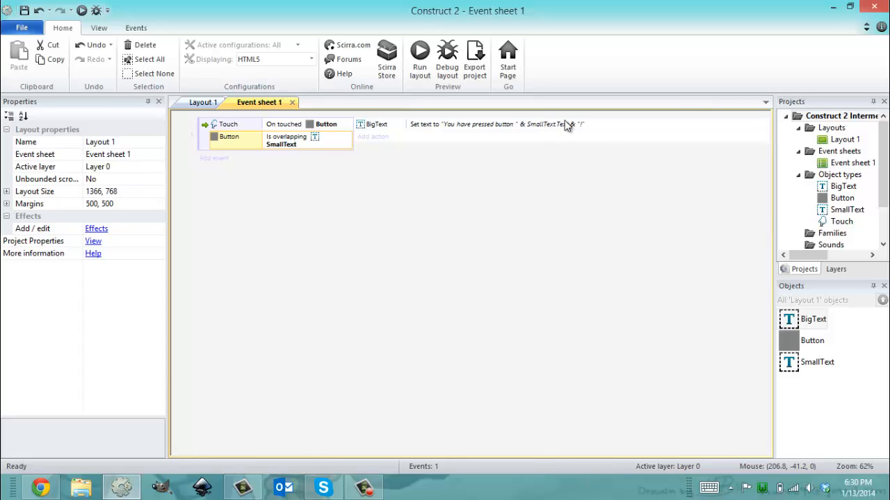
pyautogui.click(817, 362)
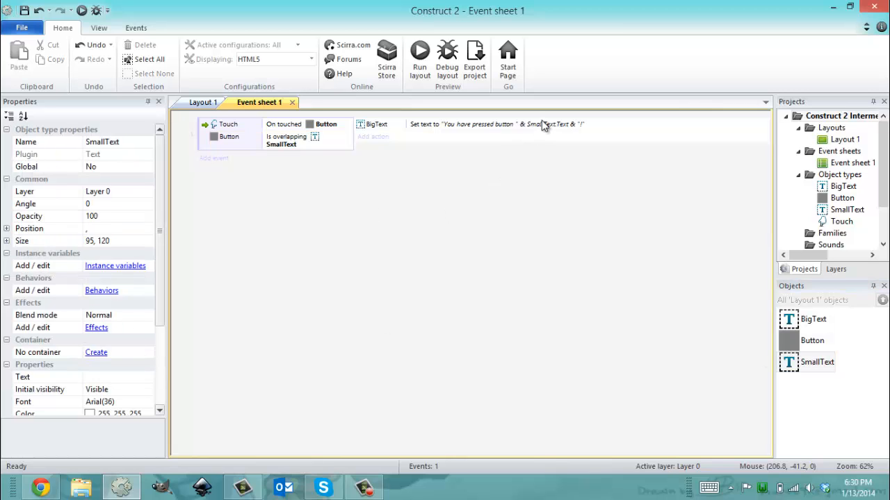
pyautogui.moveTo(503, 128)
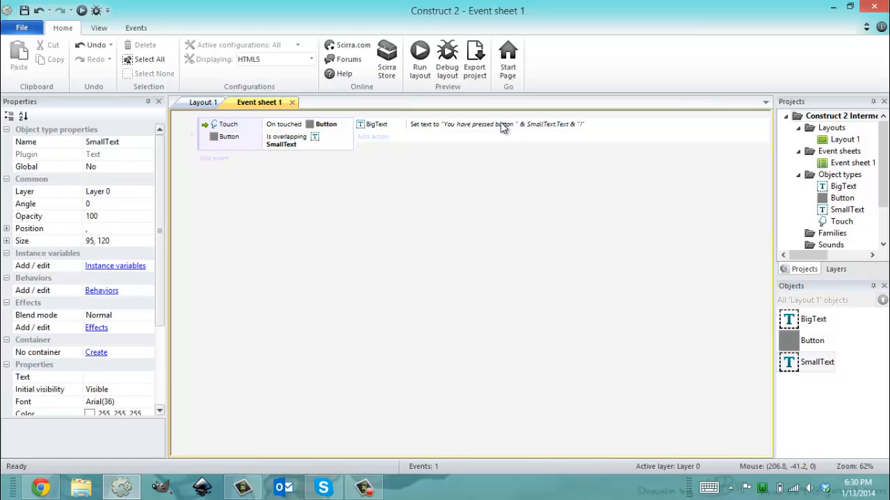
pyautogui.moveTo(356, 193)
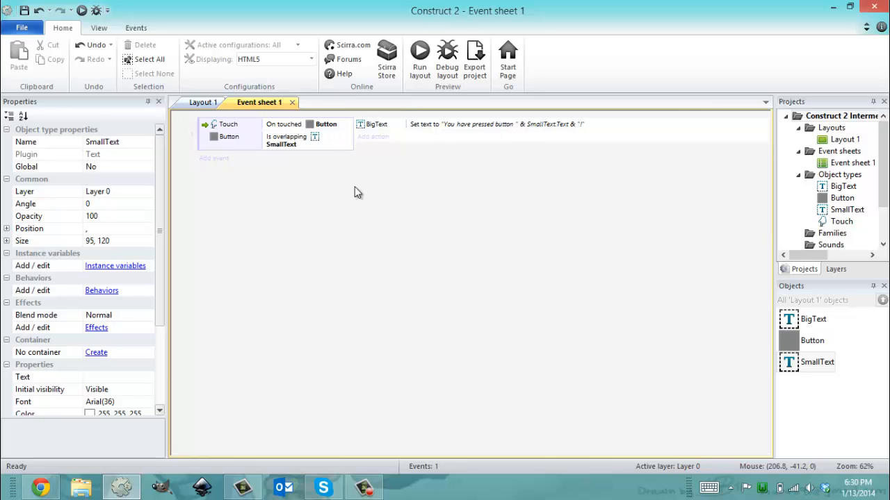
pyautogui.click(292, 127)
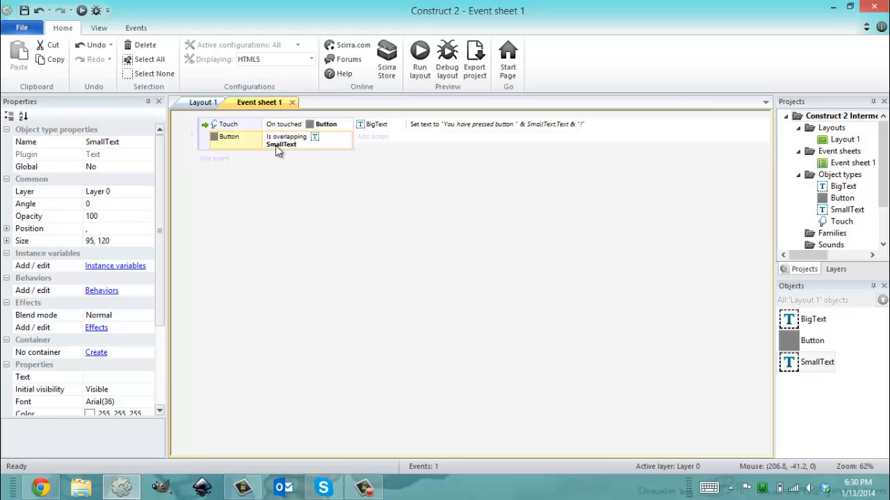
pyautogui.click(203, 103)
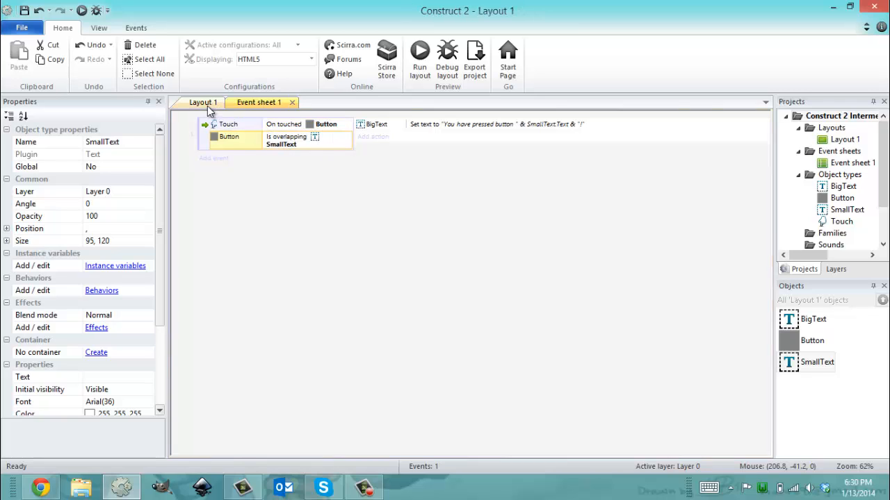
pyautogui.click(203, 103)
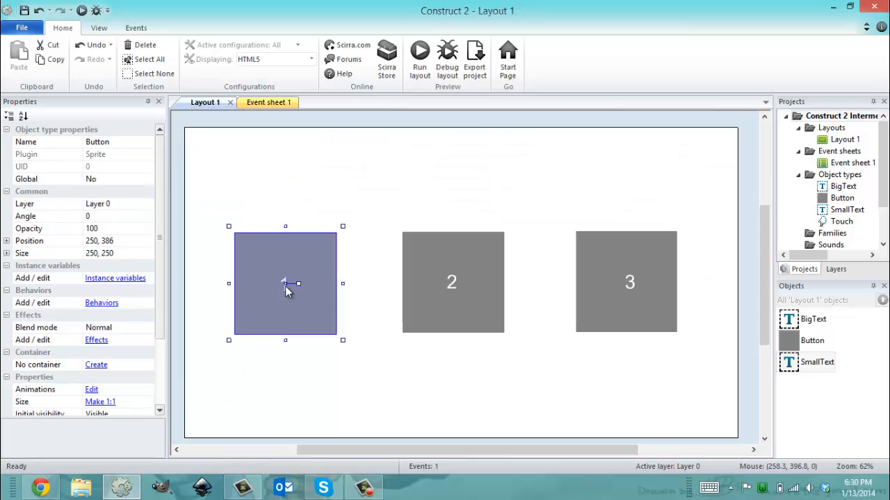
pyautogui.click(284, 284)
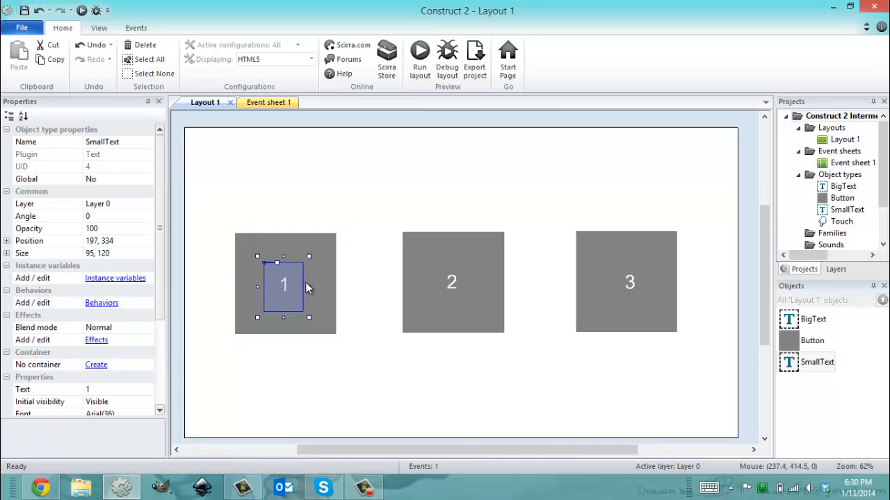
pyautogui.click(267, 103)
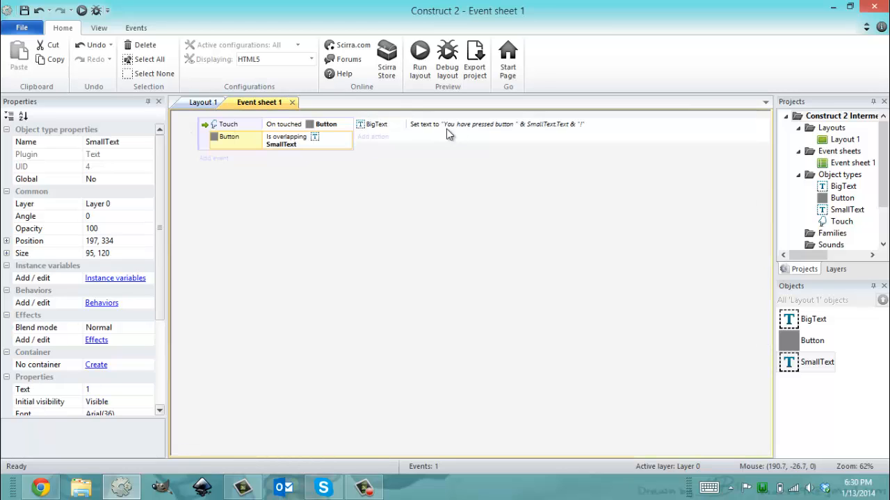
pyautogui.moveTo(367, 125)
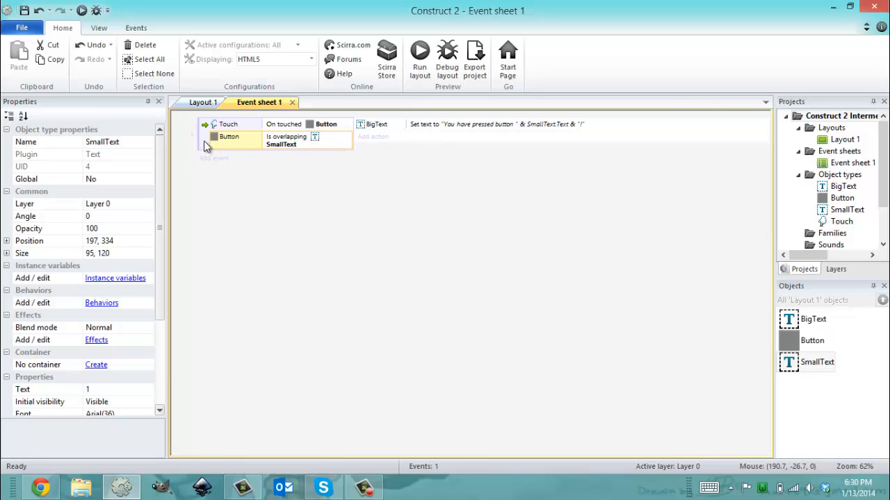
pyautogui.moveTo(452, 131)
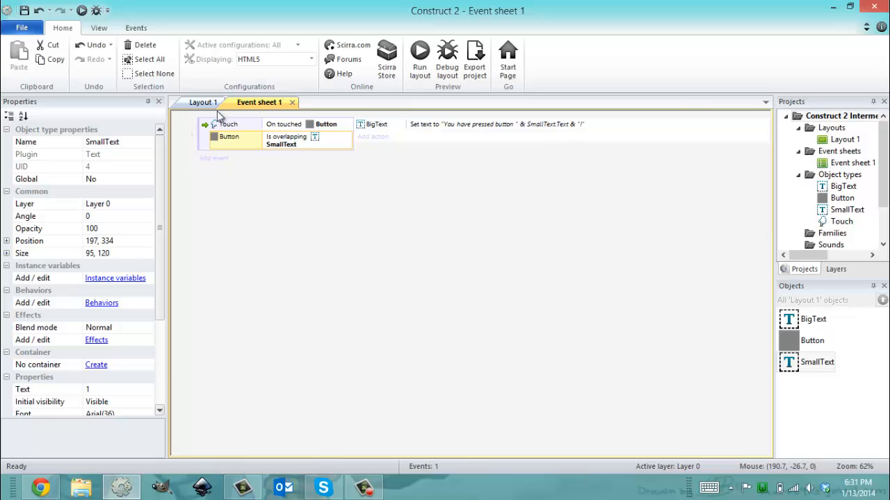
pyautogui.click(203, 103)
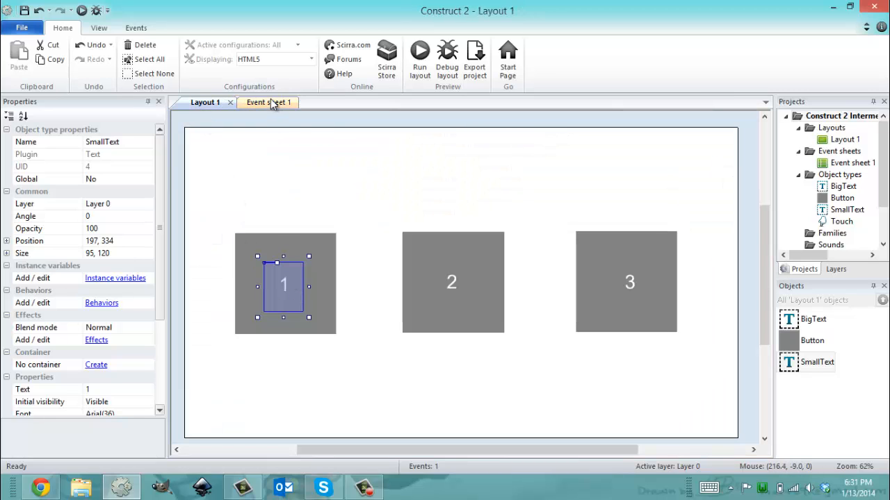
pyautogui.click(259, 103)
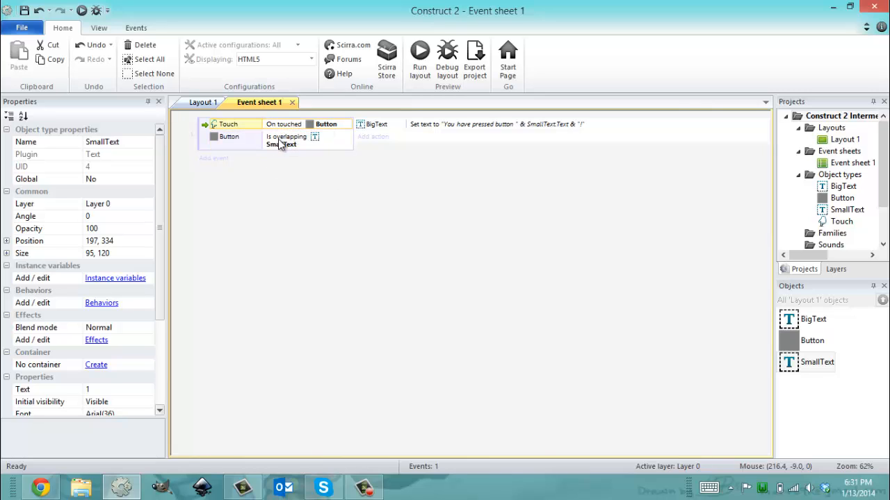
pyautogui.click(203, 103)
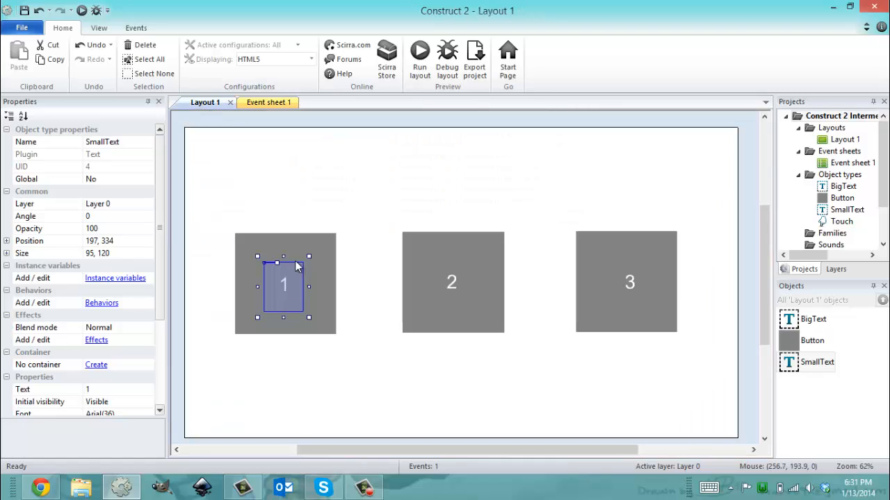
pyautogui.moveTo(236, 267)
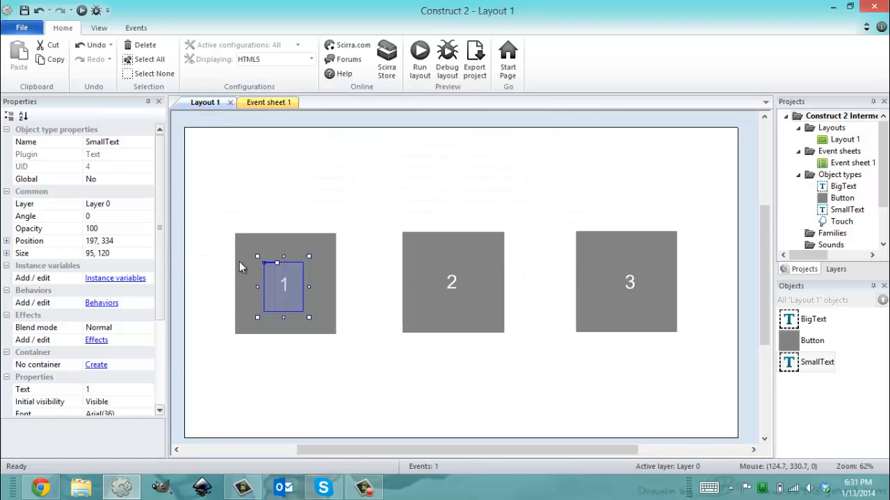
pyautogui.moveTo(464, 295)
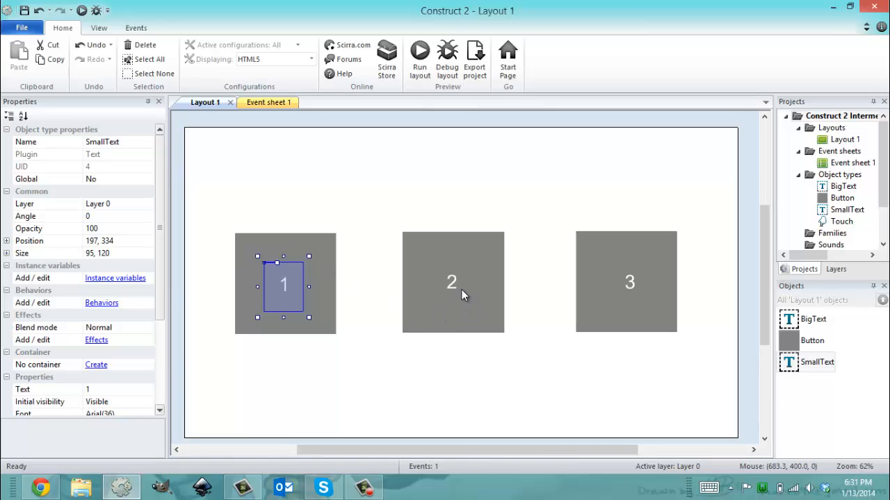
pyautogui.click(628, 283)
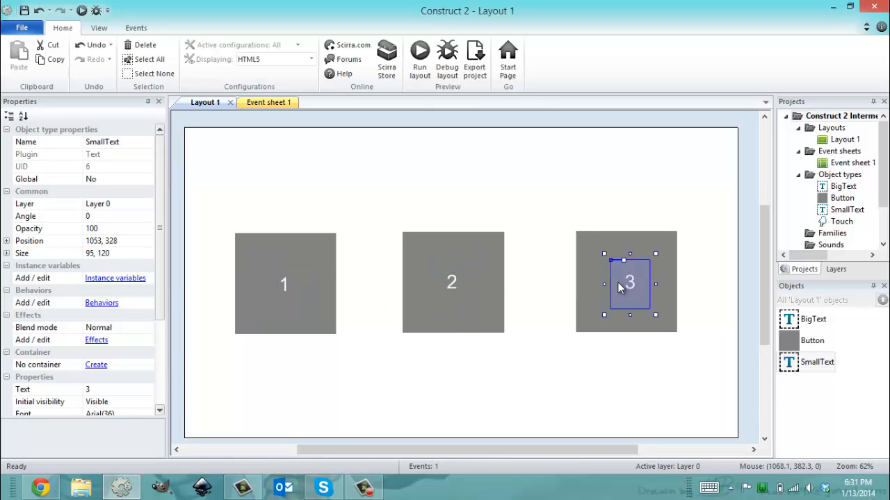
pyautogui.click(284, 284)
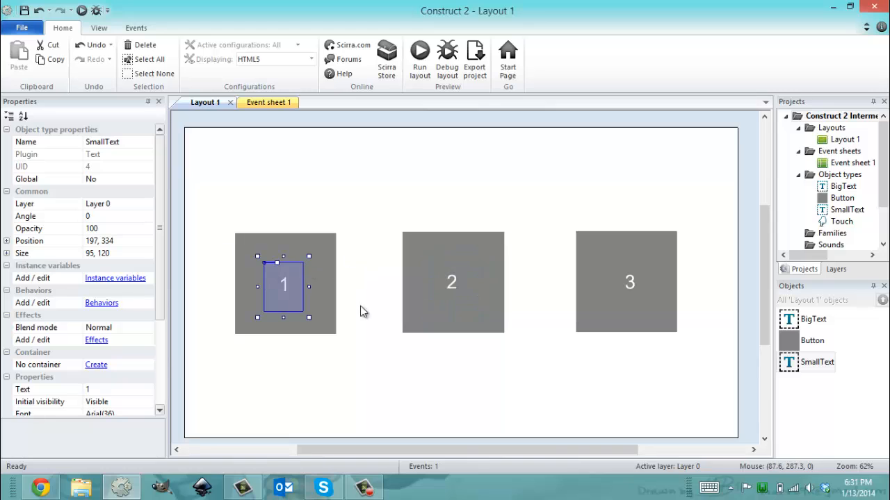
pyautogui.click(259, 103)
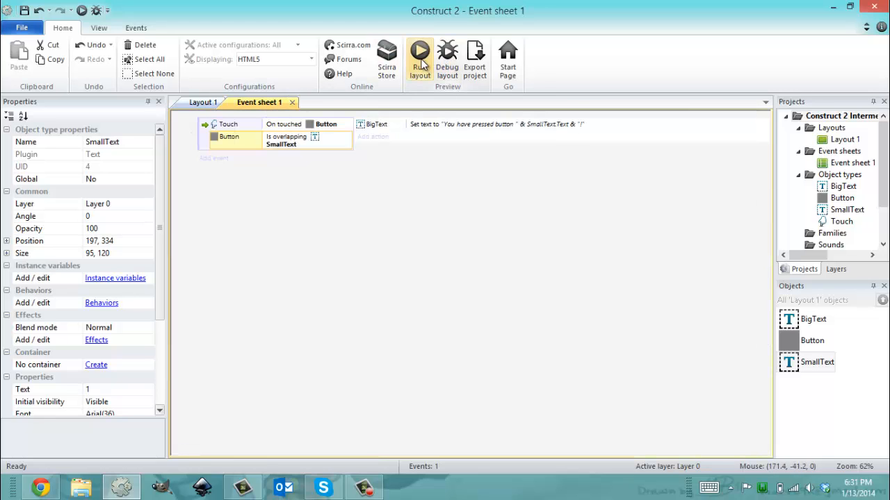
# Step: Run the layout and press buttons 1, 2 and 3 to see each 'You have pressed button' message
pyautogui.click(420, 57)
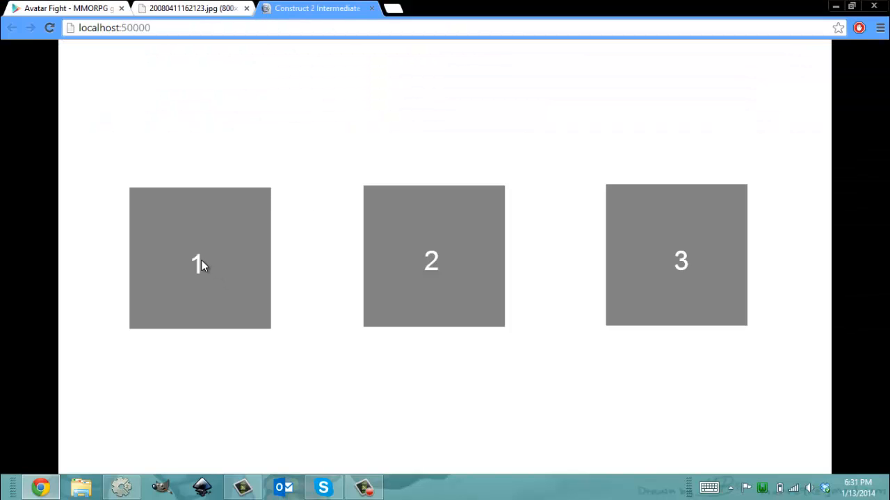
pyautogui.click(200, 257)
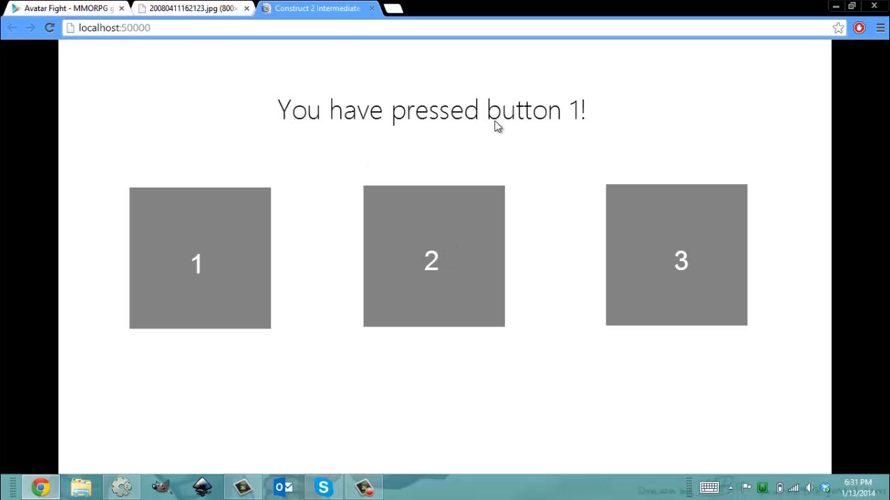
pyautogui.click(433, 255)
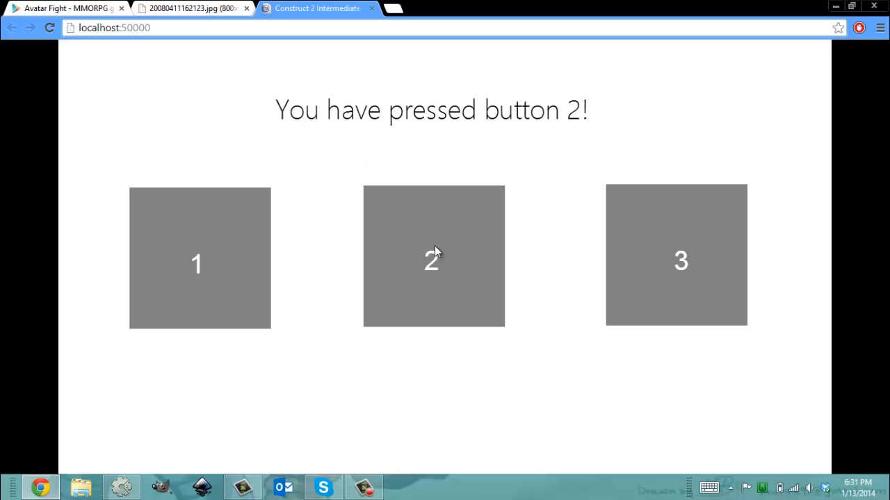
pyautogui.moveTo(680, 247)
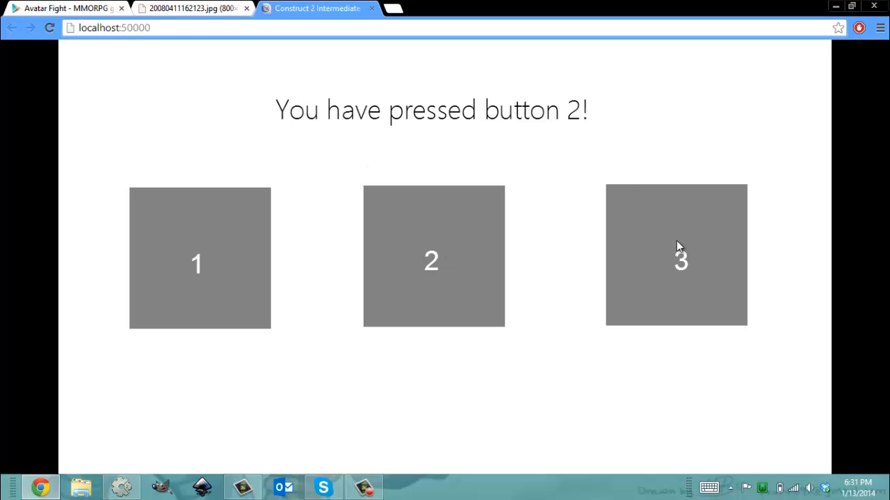
pyautogui.click(675, 256)
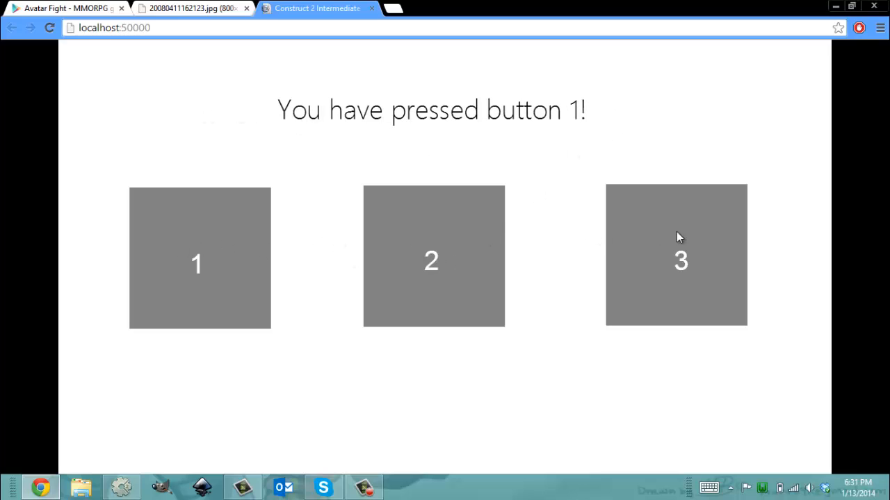
# Step: Press buttons 2 and 3 again, then leave the preview for another browser tab
pyautogui.click(431, 244)
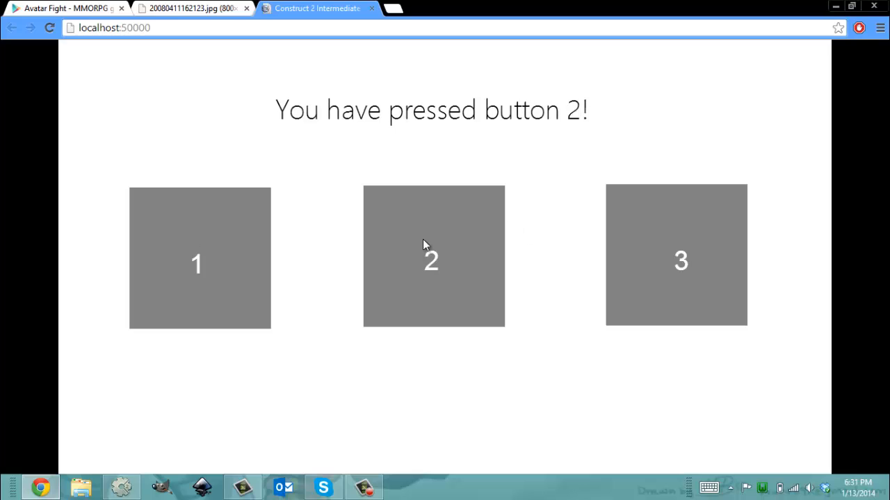
pyautogui.click(676, 256)
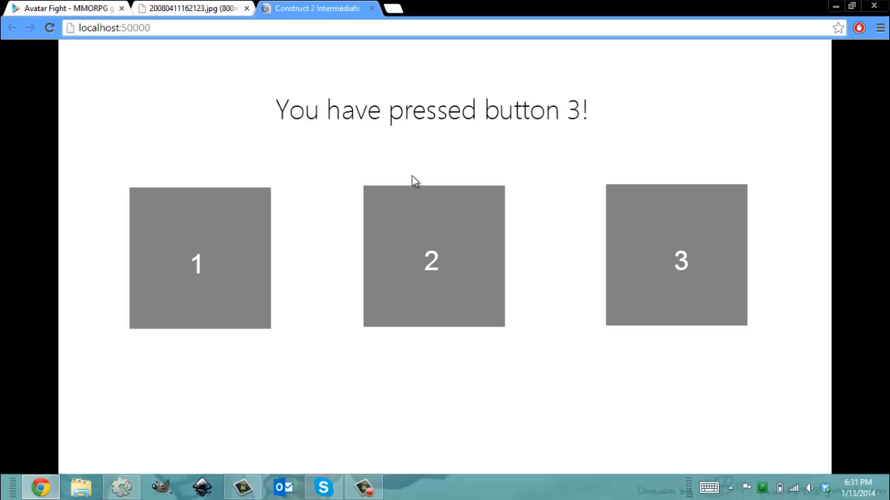
pyautogui.click(192, 8)
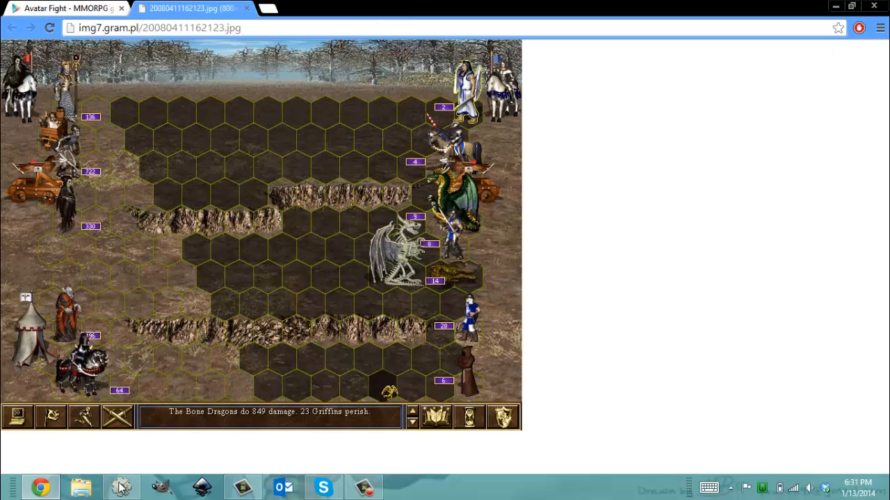
# Step: Return to Construct 2 and show Layout 1 with its three numbered buttons deselected
pyautogui.click(119, 486)
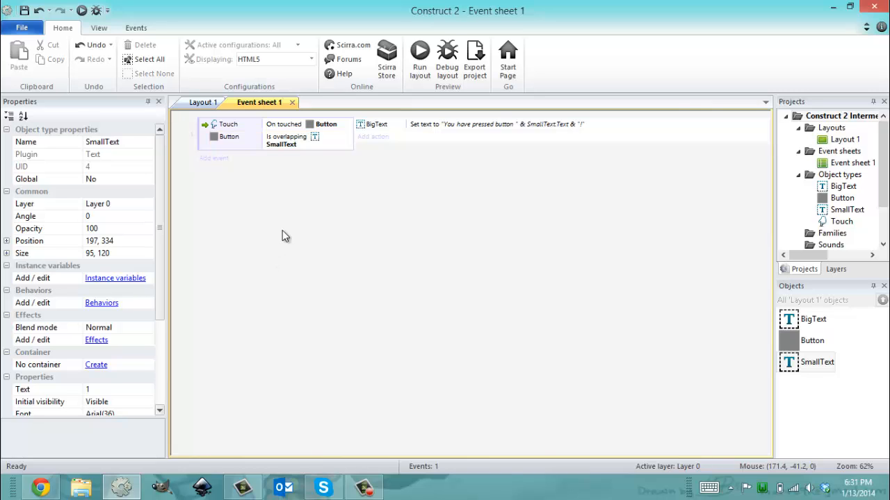
pyautogui.click(203, 103)
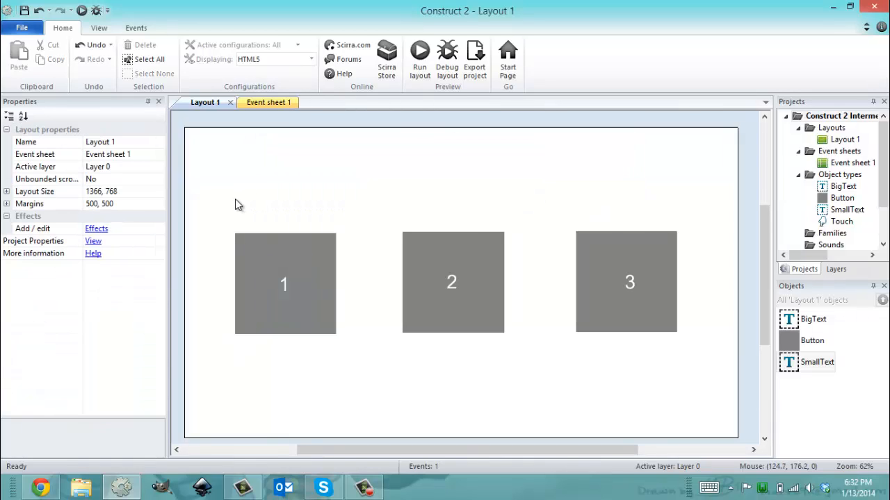
pyautogui.moveTo(239, 131)
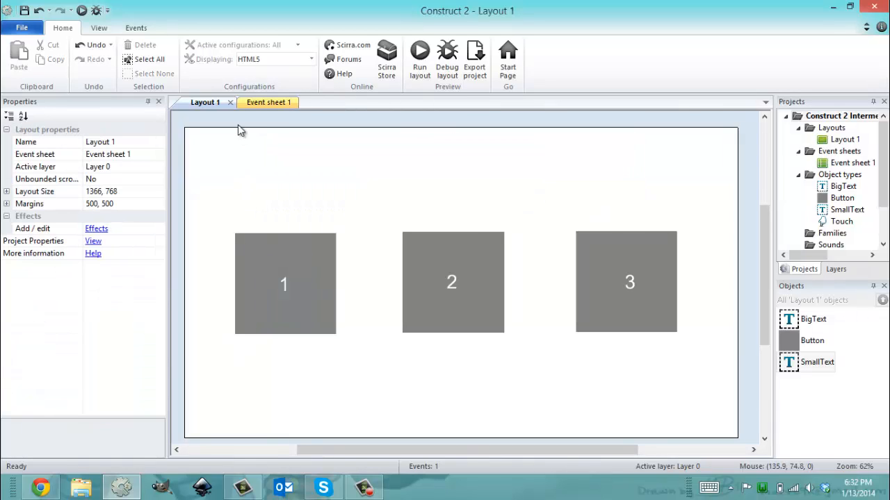
pyautogui.moveTo(267, 103)
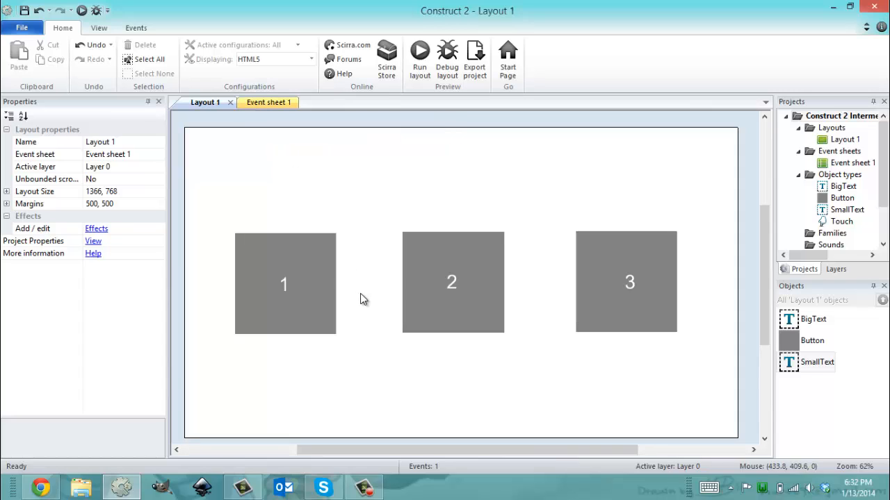
pyautogui.moveTo(809, 370)
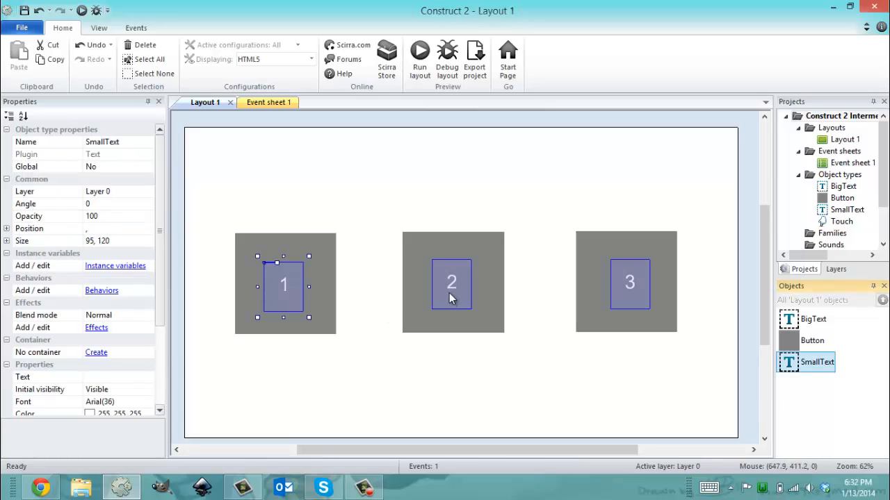
pyautogui.moveTo(628, 281)
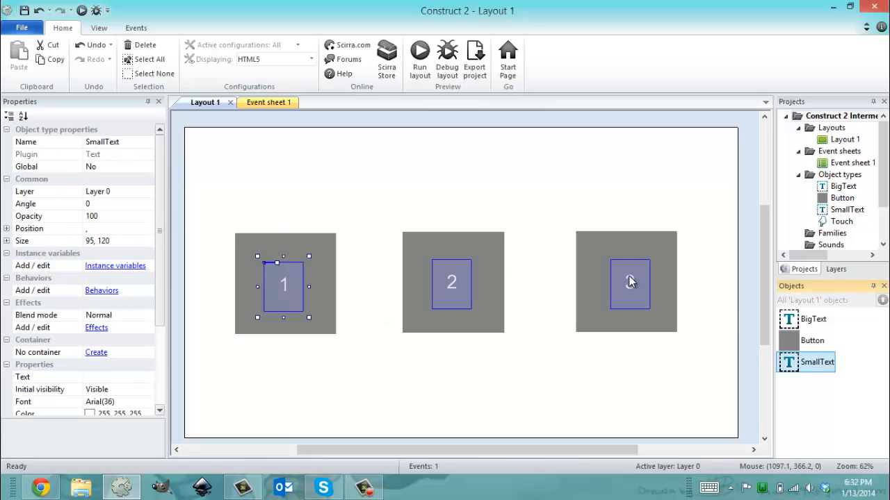
pyautogui.click(410, 242)
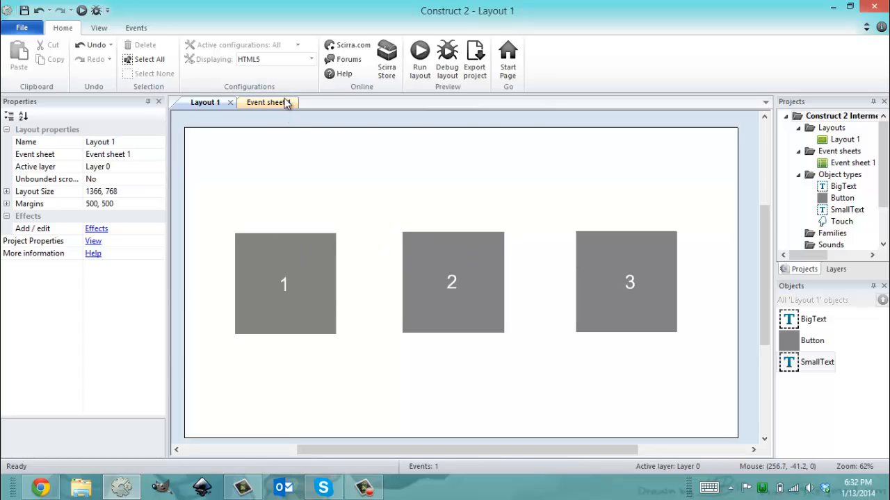
pyautogui.click(263, 102)
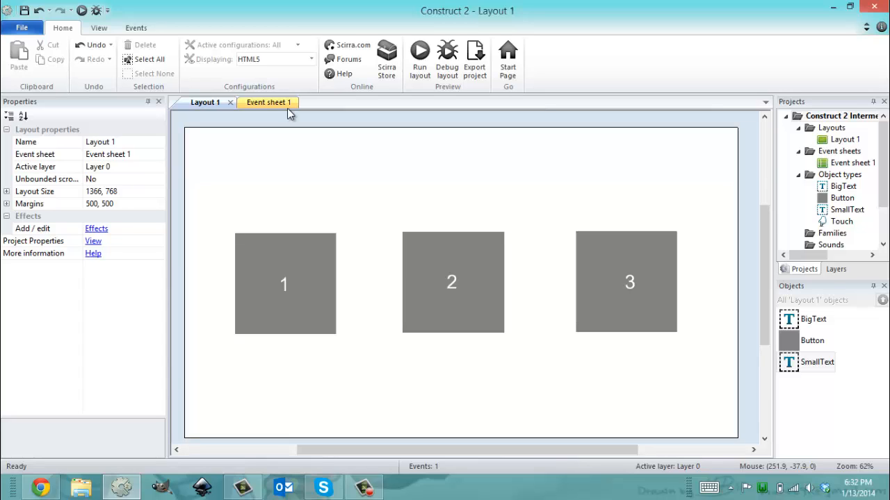
pyautogui.moveTo(293, 451)
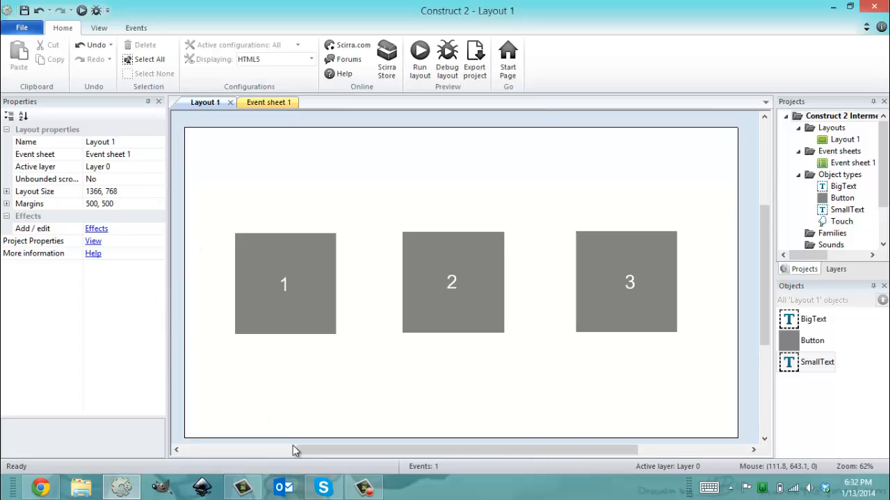